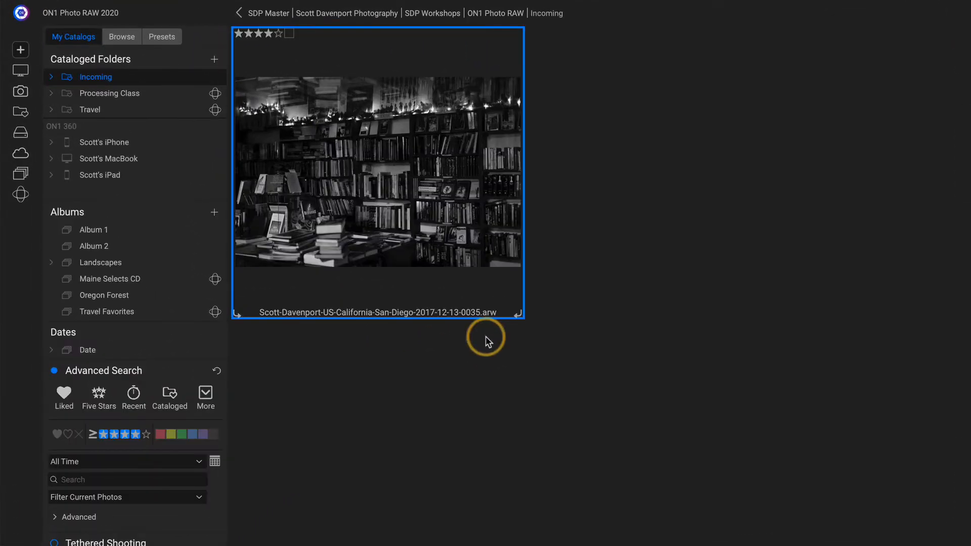
pyautogui.moveTo(577, 354)
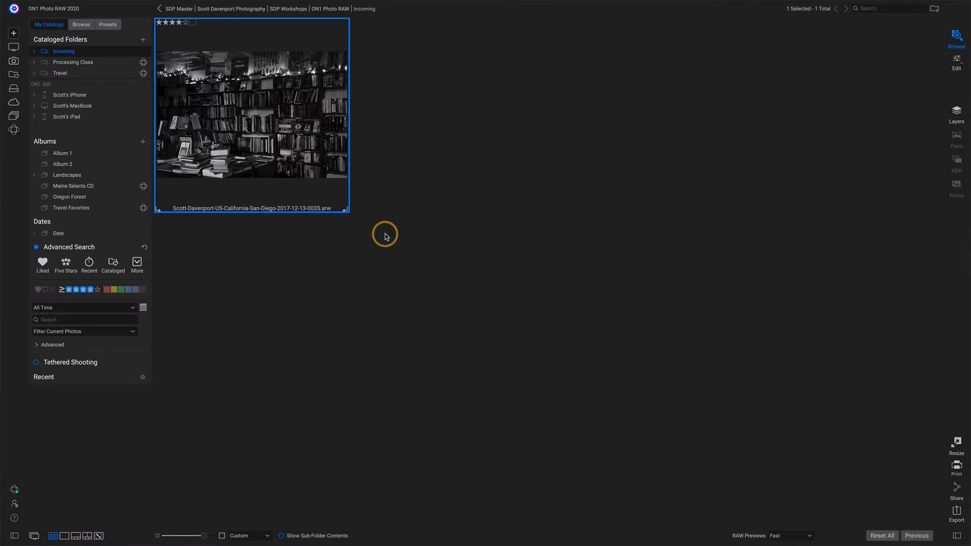
# Step: Open the bookstore raw photo in Develop and apply AI Match tone (exposure +0.34, highlights −48)
pyautogui.doubleClick(252, 115)
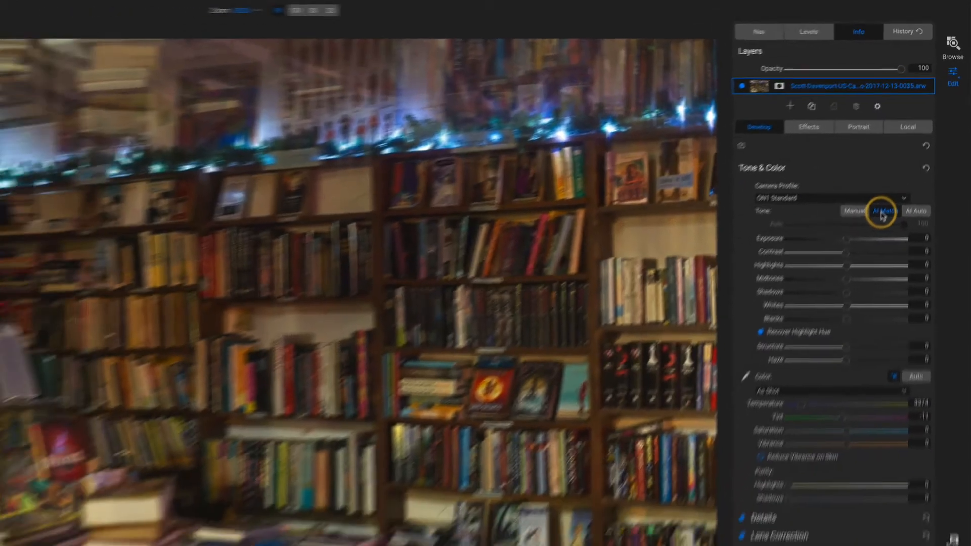
pyautogui.click(897, 172)
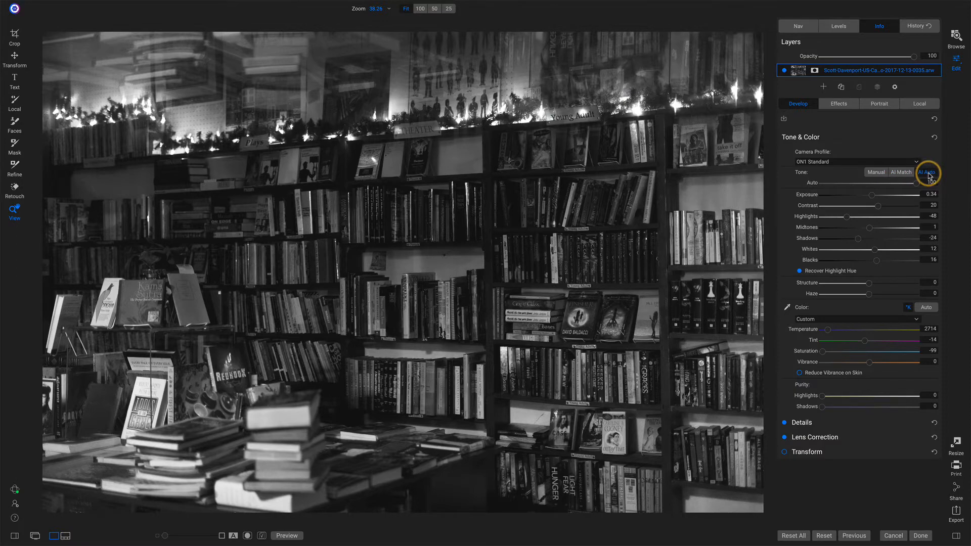
# Step: Apply AI Auto tone to the bookstore photo, try a weaker Auto strength, and compare with AI Match
pyautogui.click(926, 171)
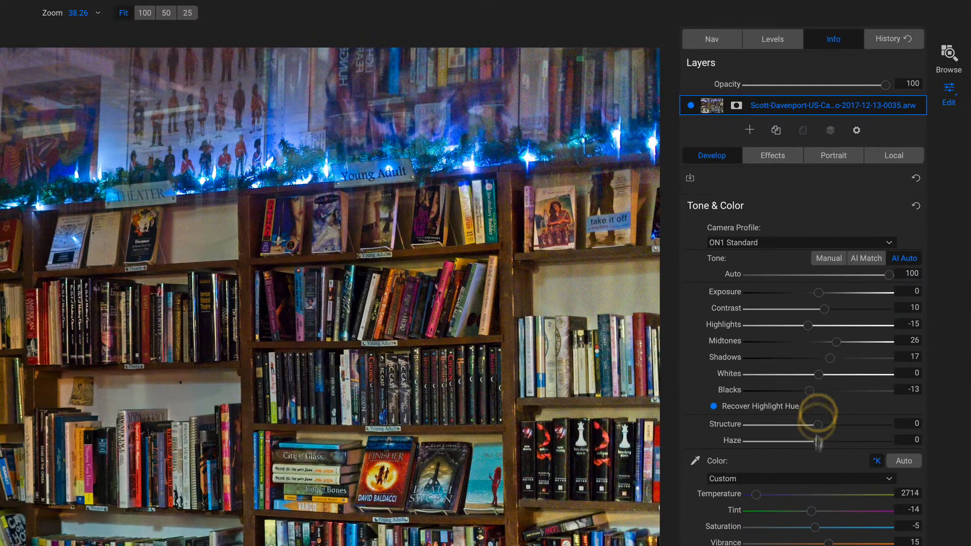
pyautogui.moveTo(861, 280)
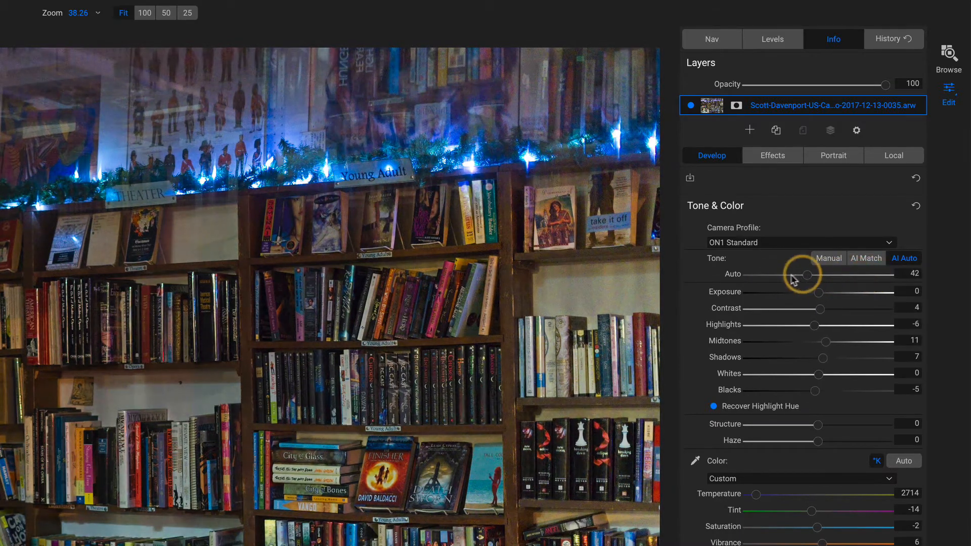
pyautogui.click(864, 258)
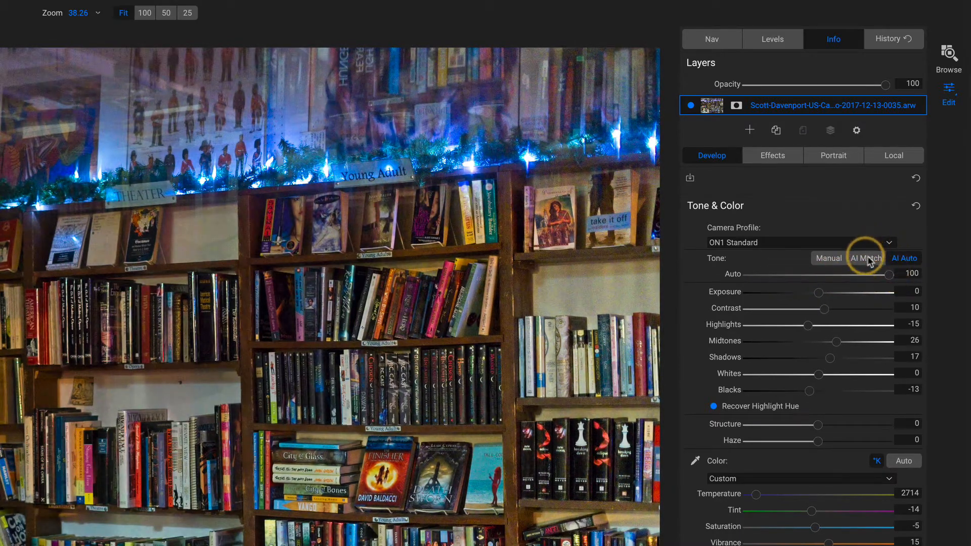
pyautogui.click(865, 258)
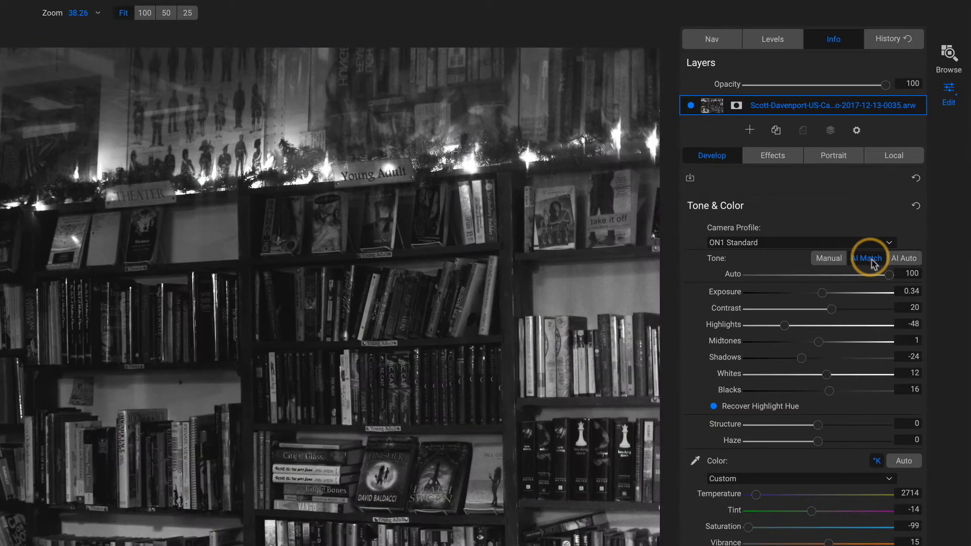
pyautogui.click(865, 257)
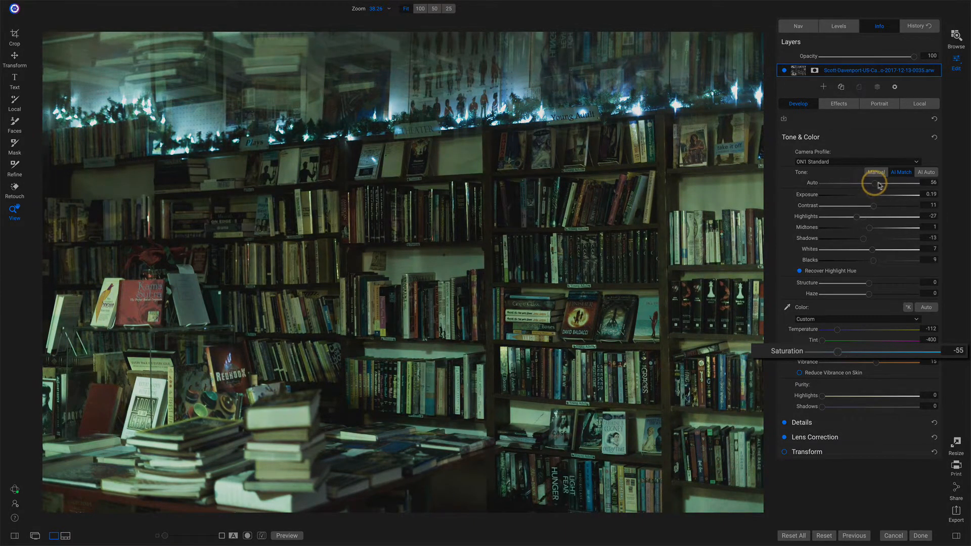
# Step: Reapply AI Match so the bookstore photo returns to black and white at full strength, saturation −99
pyautogui.click(900, 172)
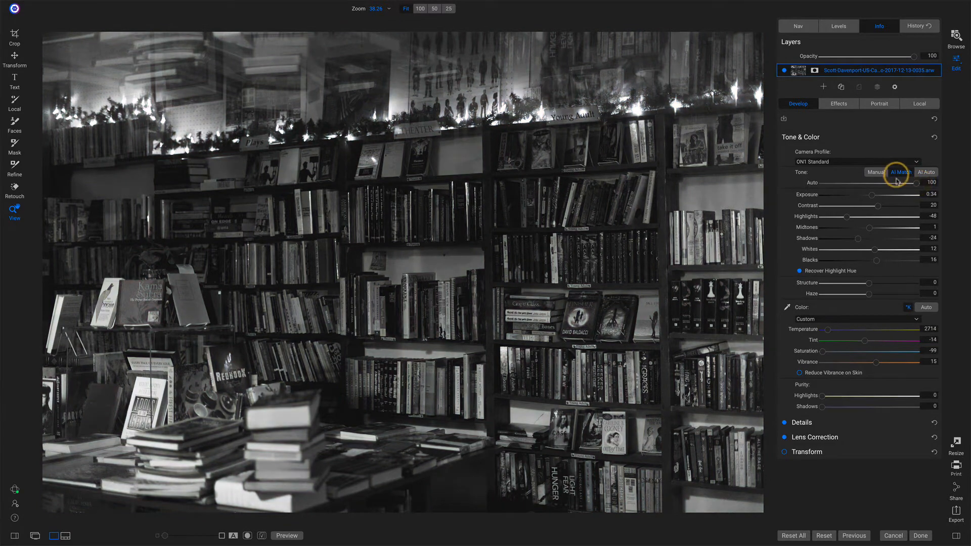
pyautogui.moveTo(896, 184)
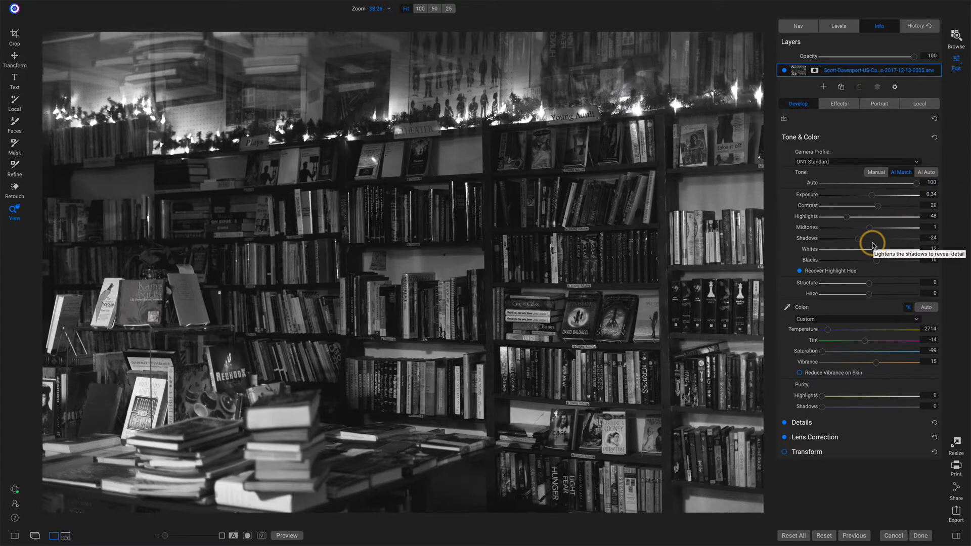
pyautogui.moveTo(774, 184)
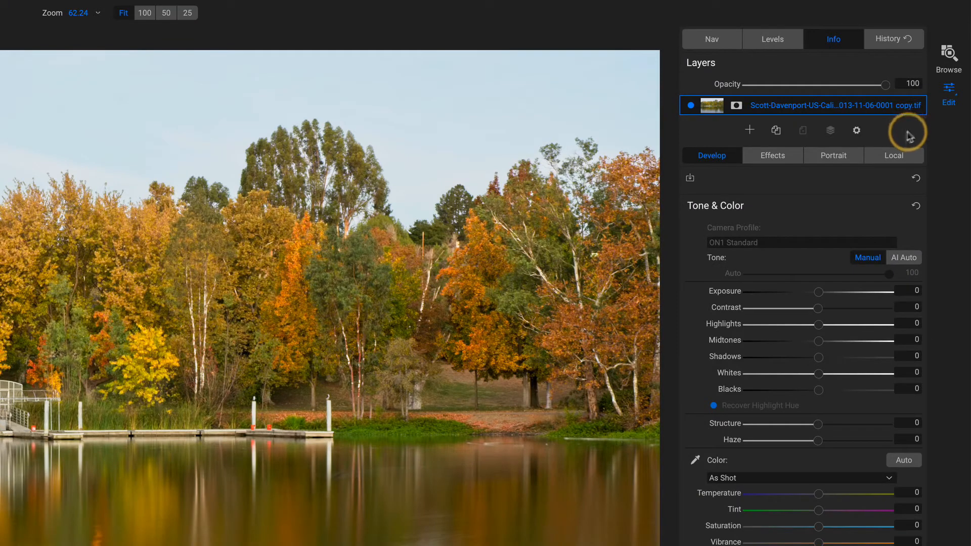
pyautogui.moveTo(879, 264)
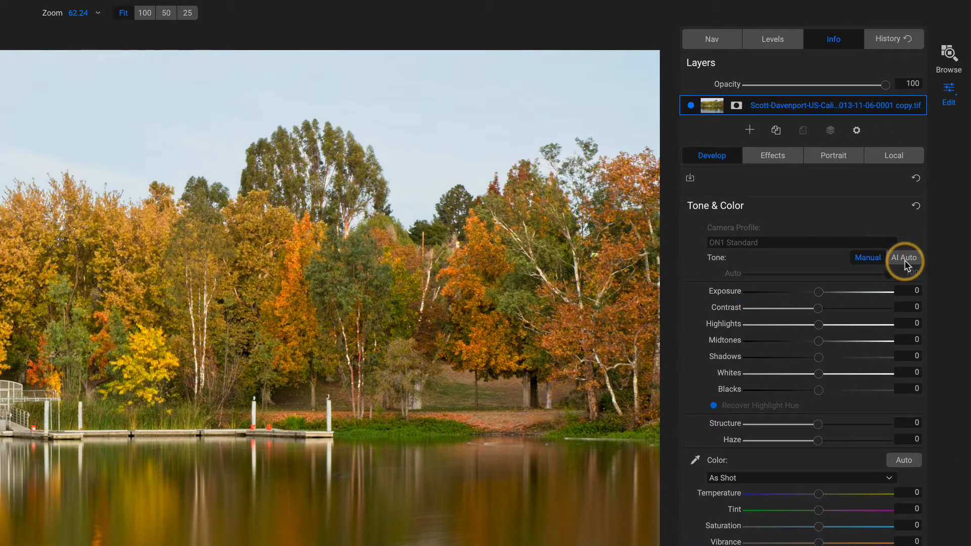
# Step: Apply AI Auto tone to the autumn lake TIFF at full strength (blacks −50, highlights −23)
pyautogui.click(904, 258)
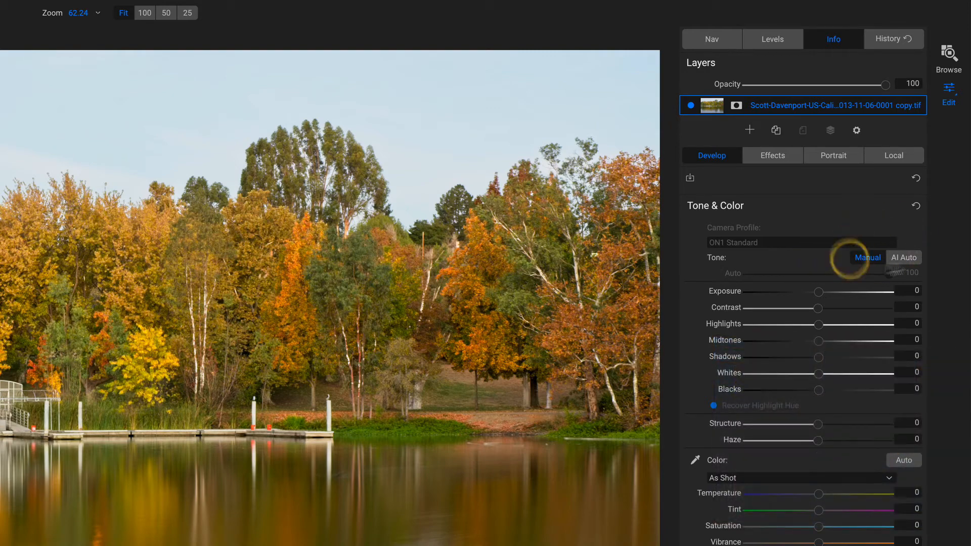
pyautogui.click(902, 257)
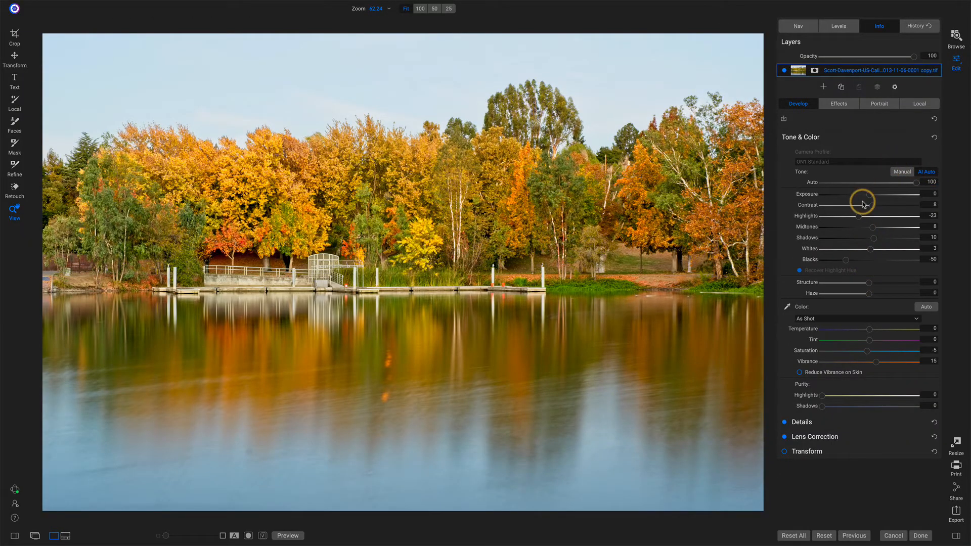
pyautogui.moveTo(862, 205)
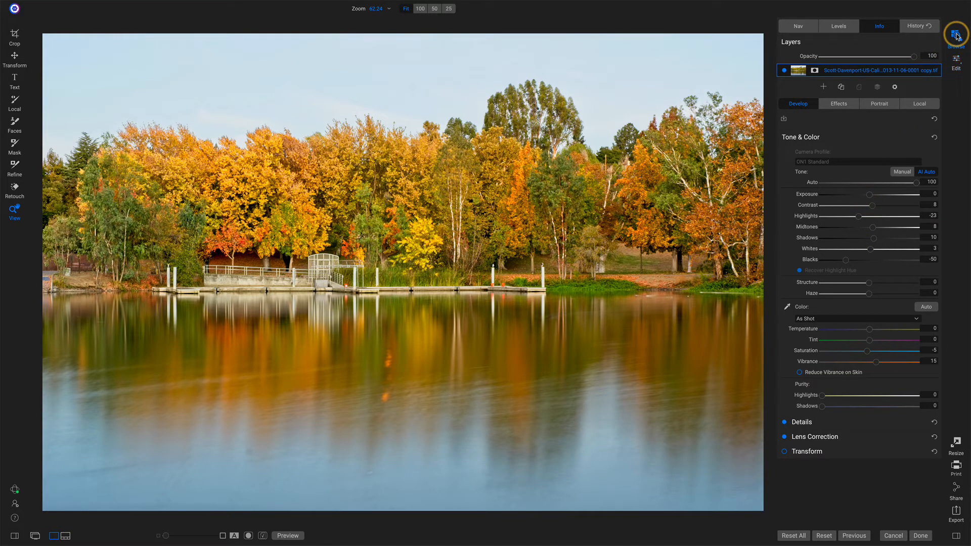
# Step: Return to Browse showing the Maine Selects CD album with the lighthouse raw photo
pyautogui.click(956, 34)
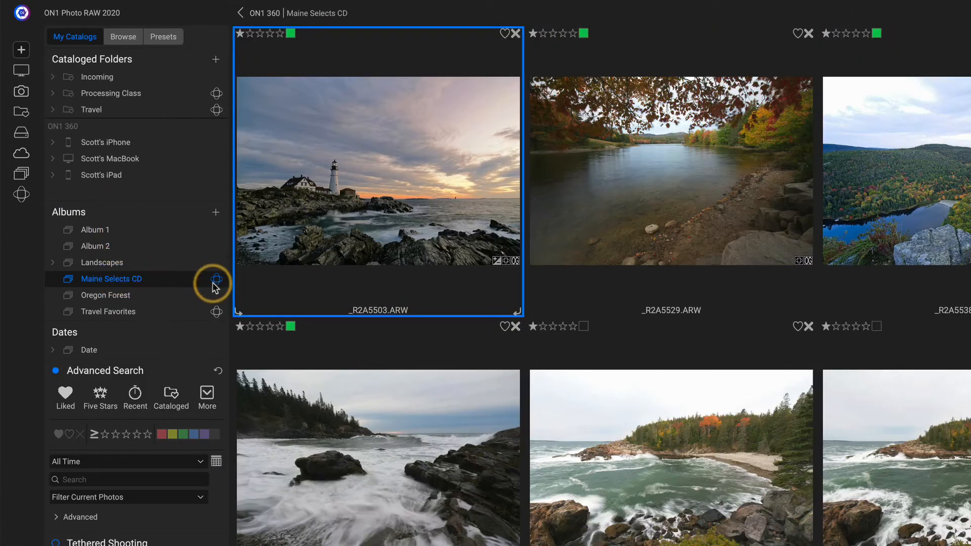
pyautogui.moveTo(214, 286)
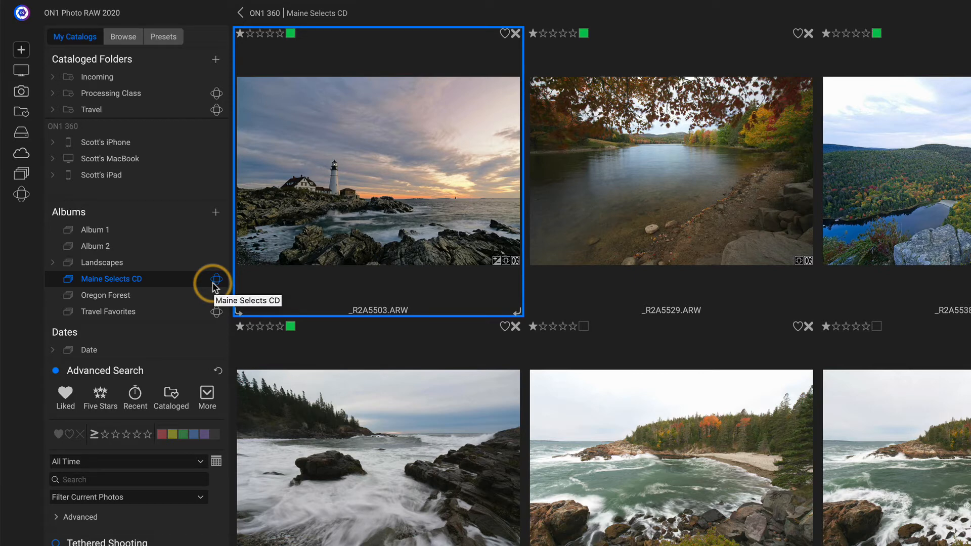
pyautogui.moveTo(418, 242)
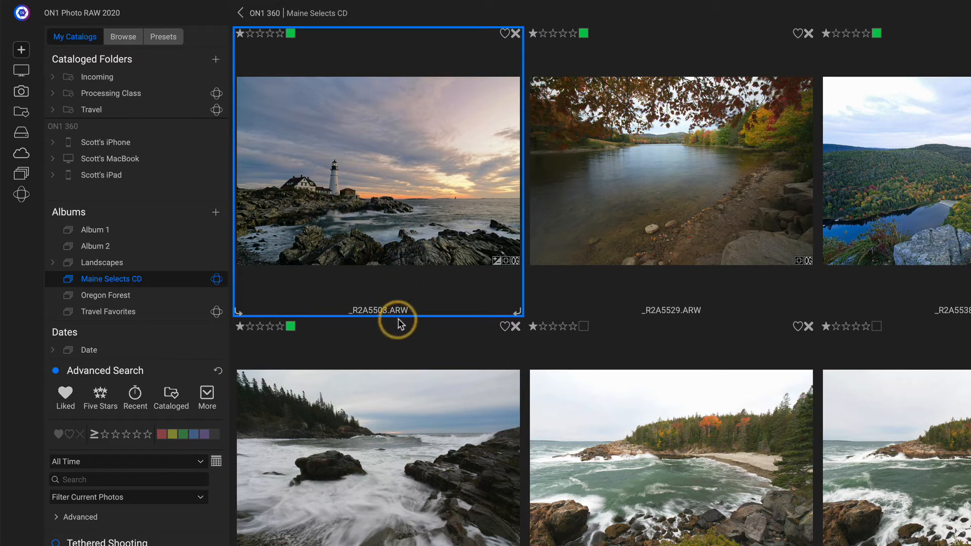
pyautogui.moveTo(518, 269)
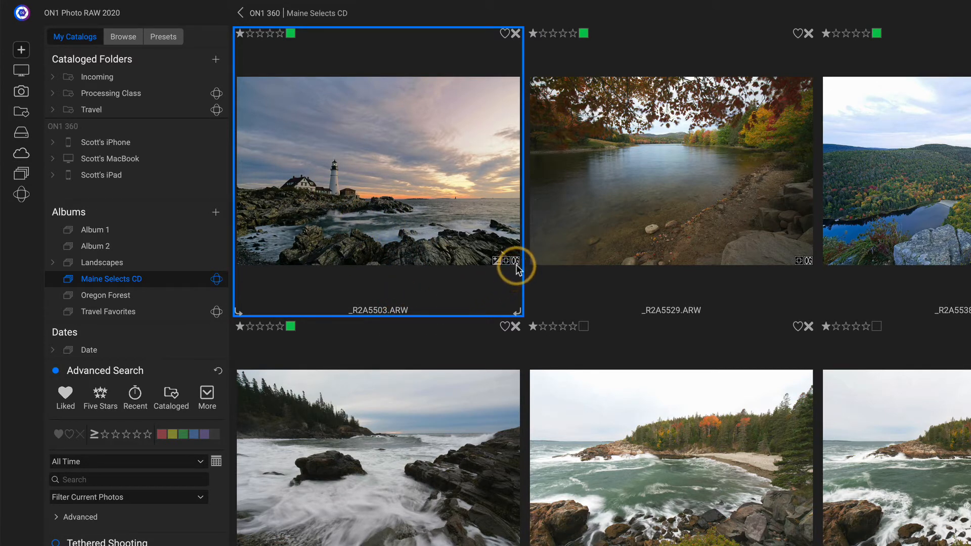
pyautogui.moveTo(442, 325)
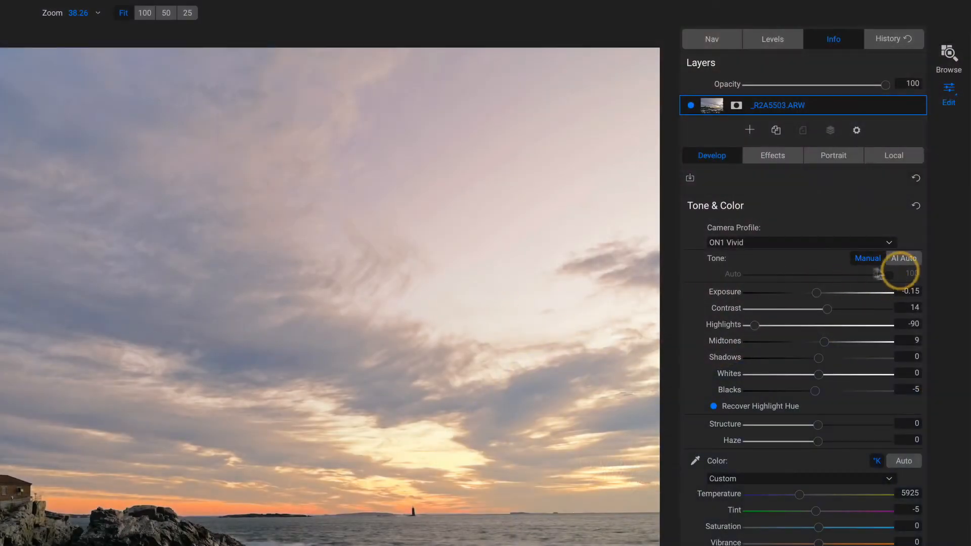
pyautogui.moveTo(638, 374)
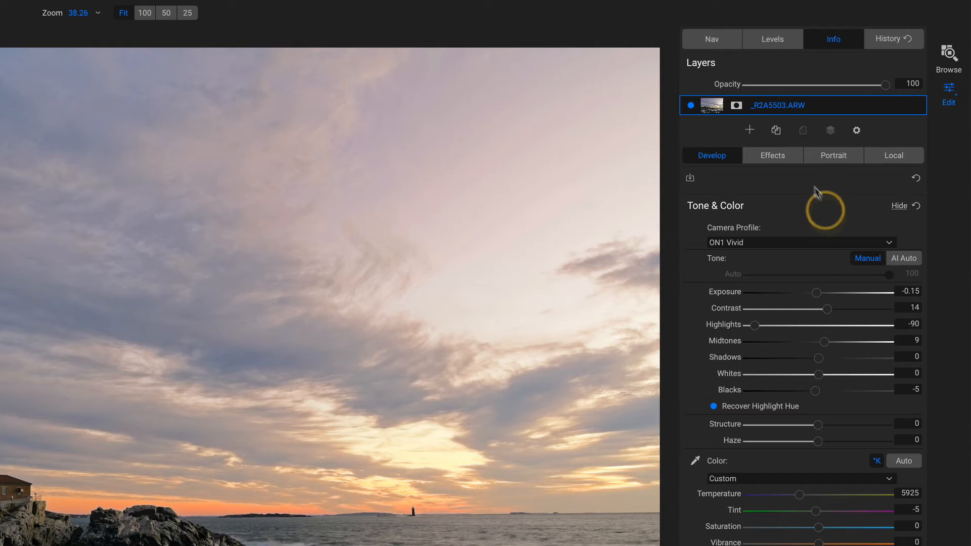
pyautogui.moveTo(820, 120)
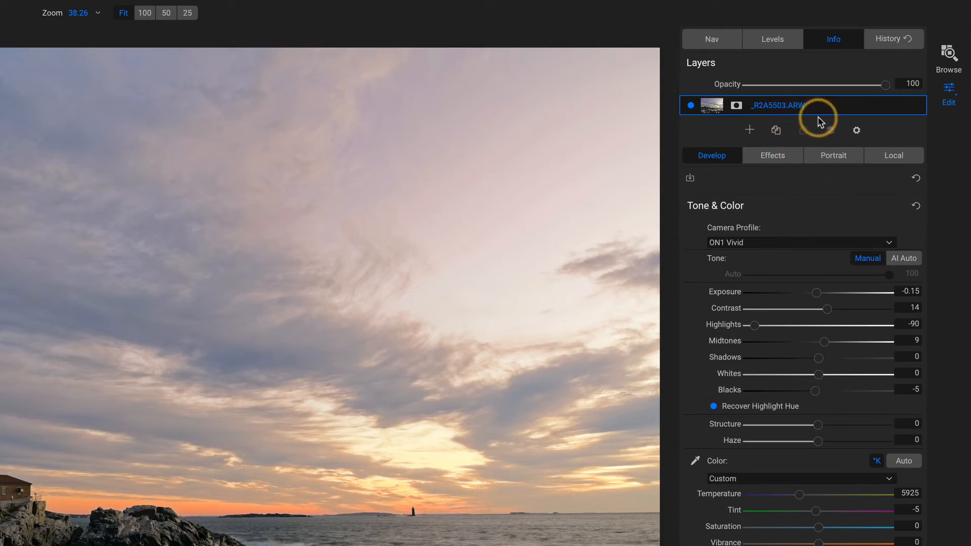
pyautogui.moveTo(948, 58)
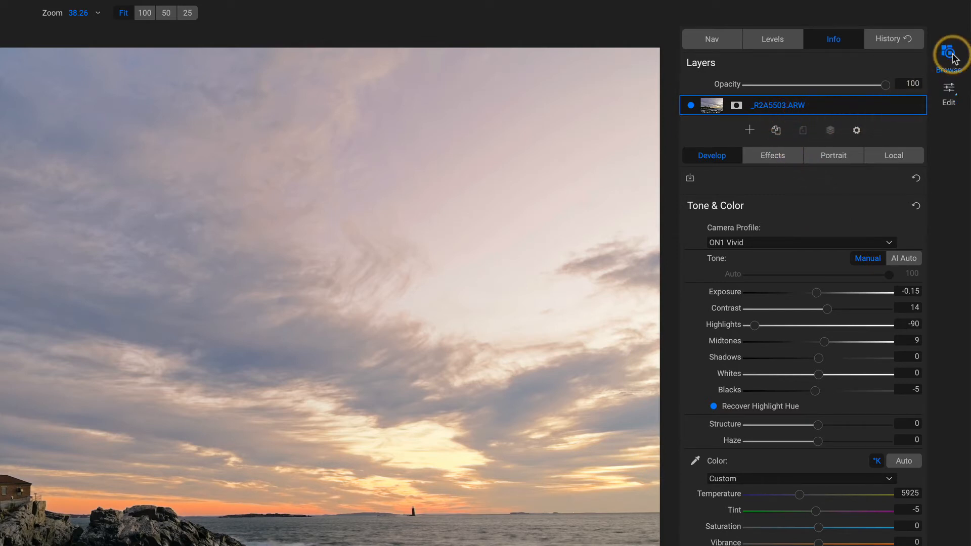
pyautogui.click(949, 55)
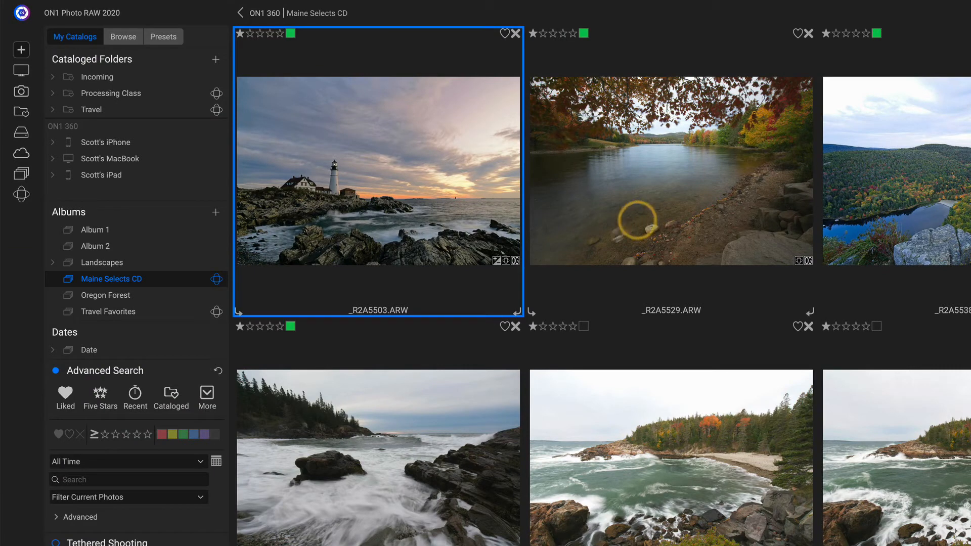